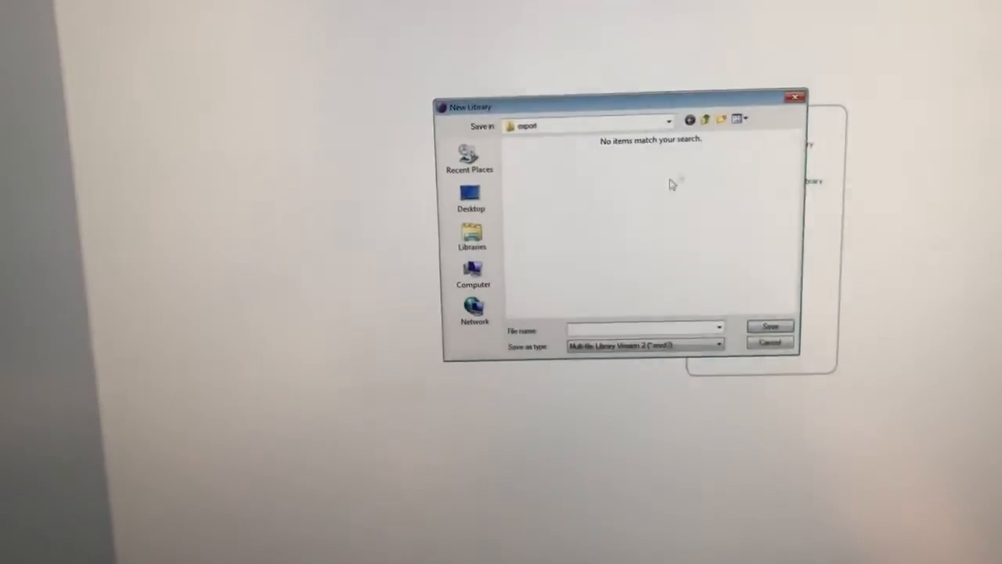
- Browse to Computer > DATA (E:) > User data and enter the personal folder for library 20200722
left_click(473, 274)
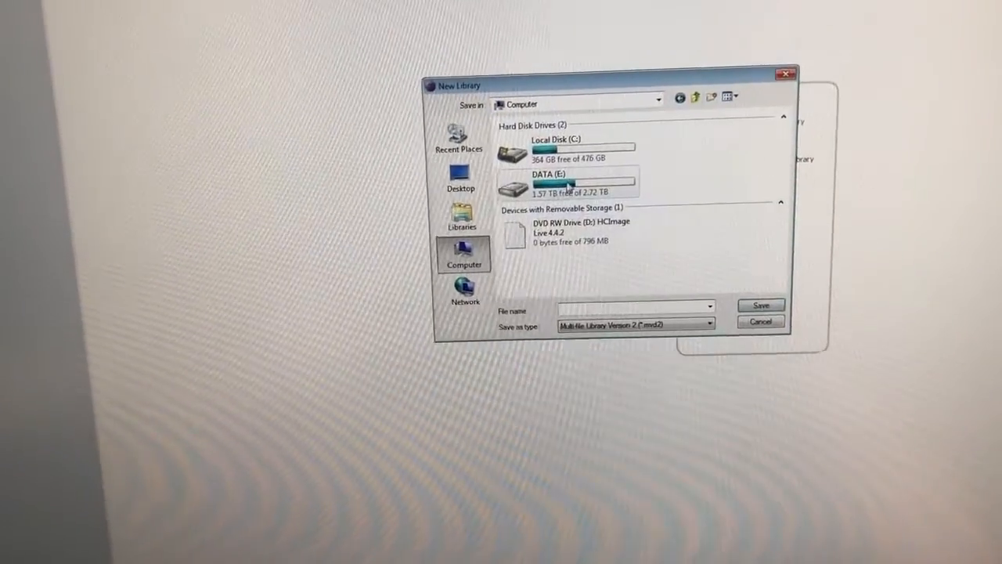
double_click(548, 184)
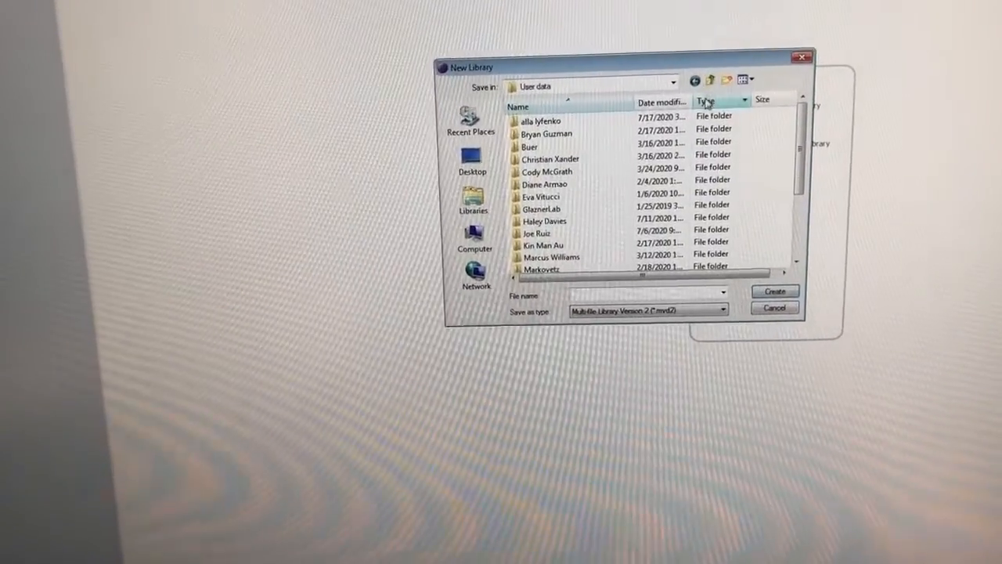
scroll("down", 3)
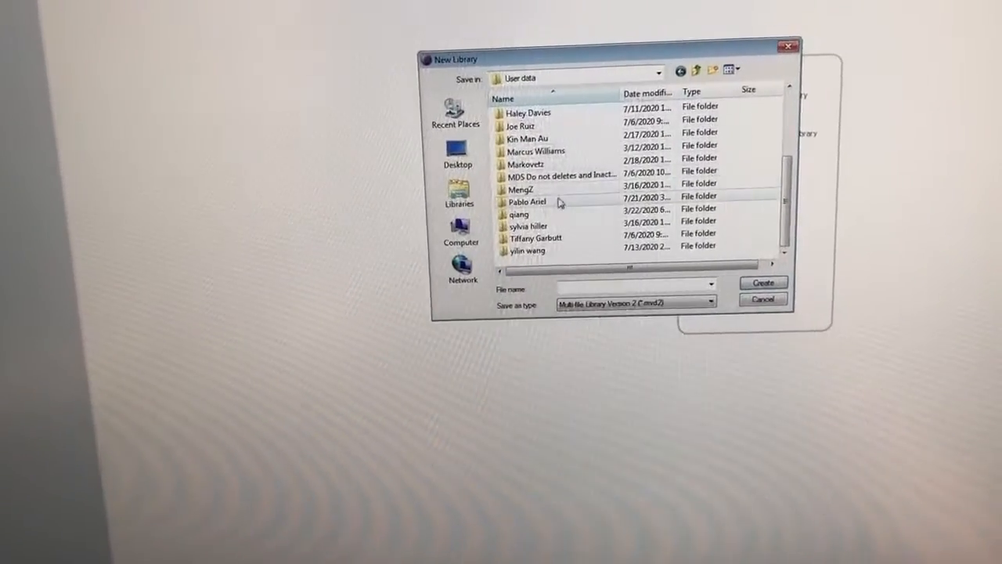
double_click(526, 201)
type("20200722")
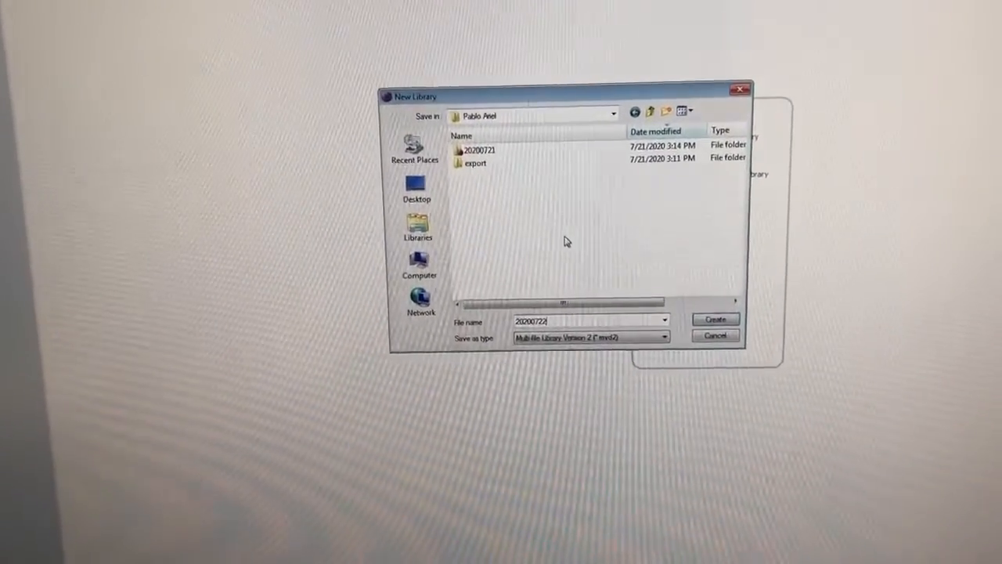
left_click(714, 318)
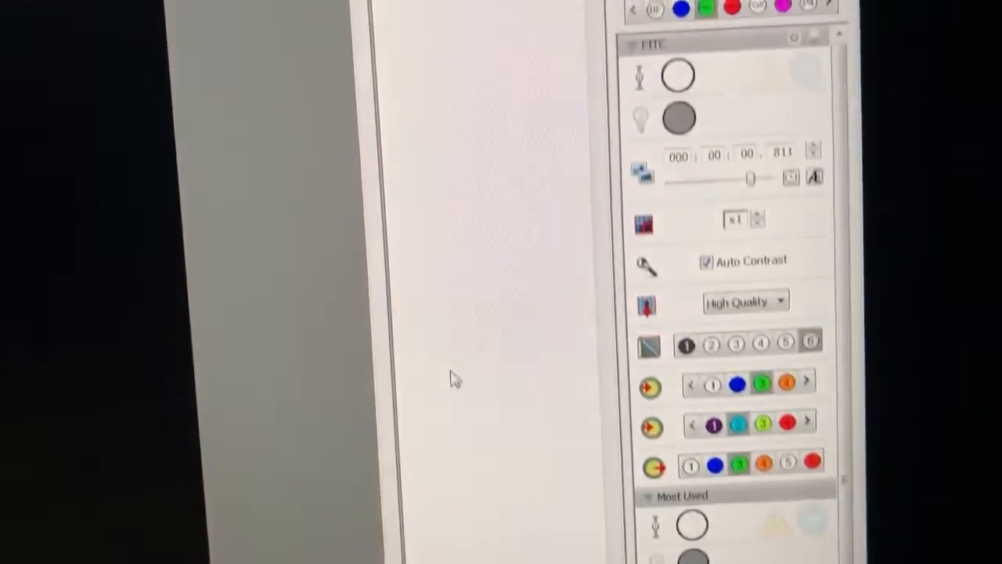
- Set the FITC capture quality mode to High Quality
left_click(744, 302)
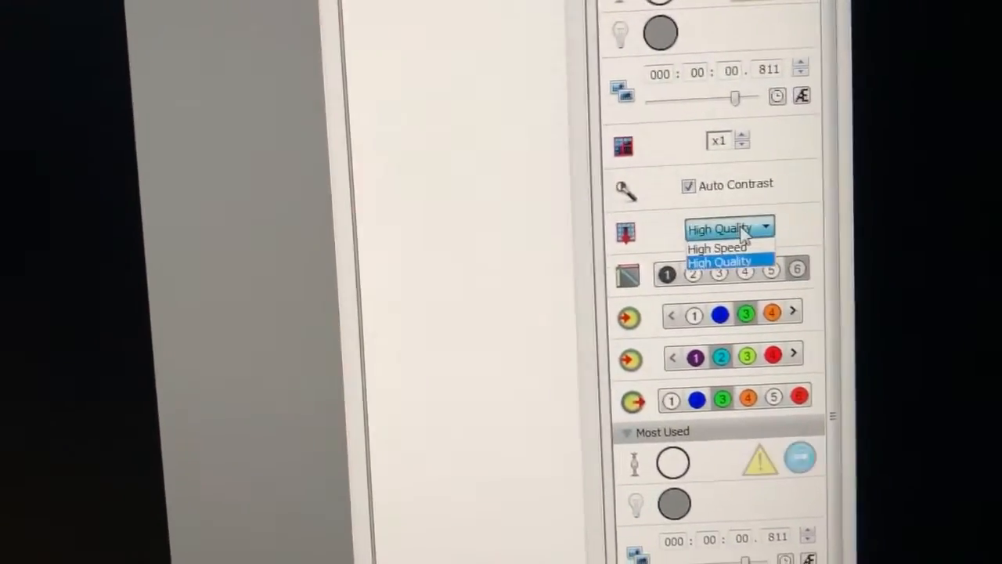
left_click(718, 261)
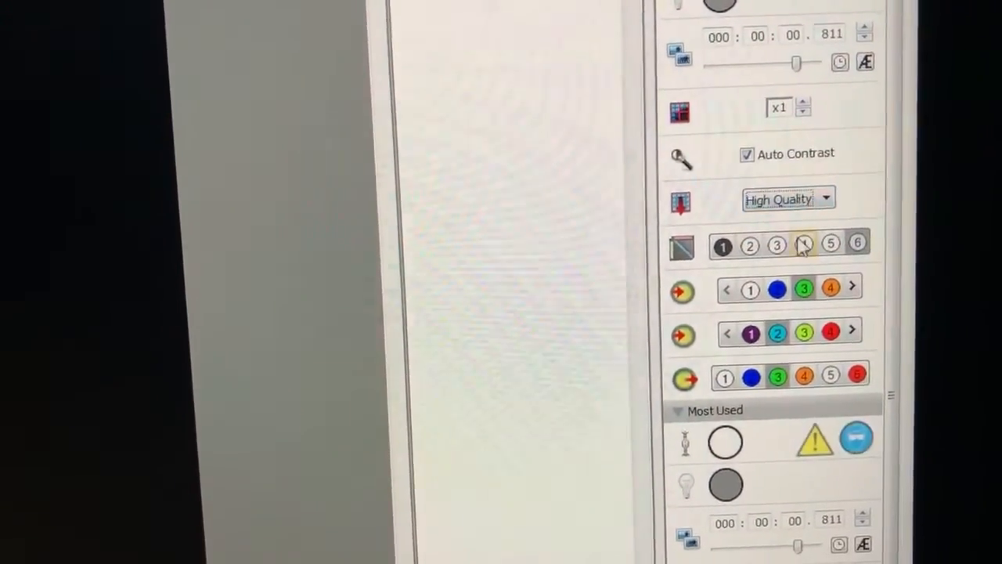